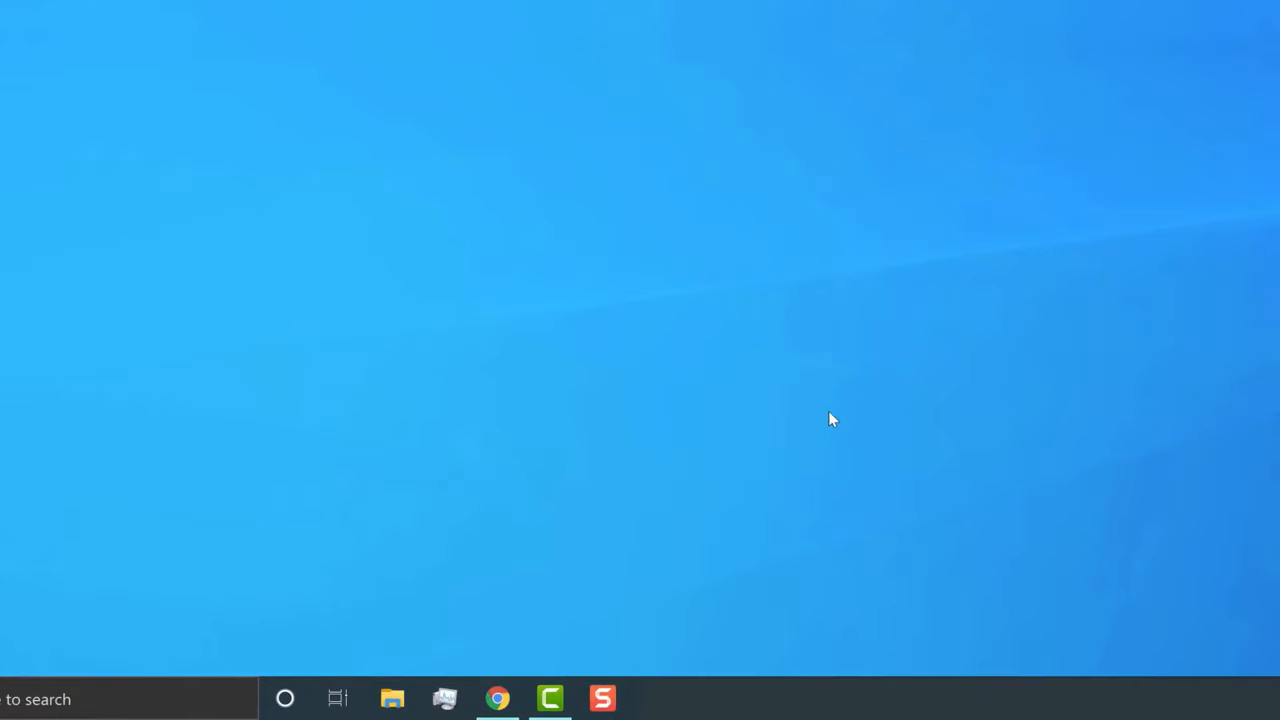
# Find Snagit through the Start menu search and launch Snagit 2021.
pyautogui.click(602, 698)
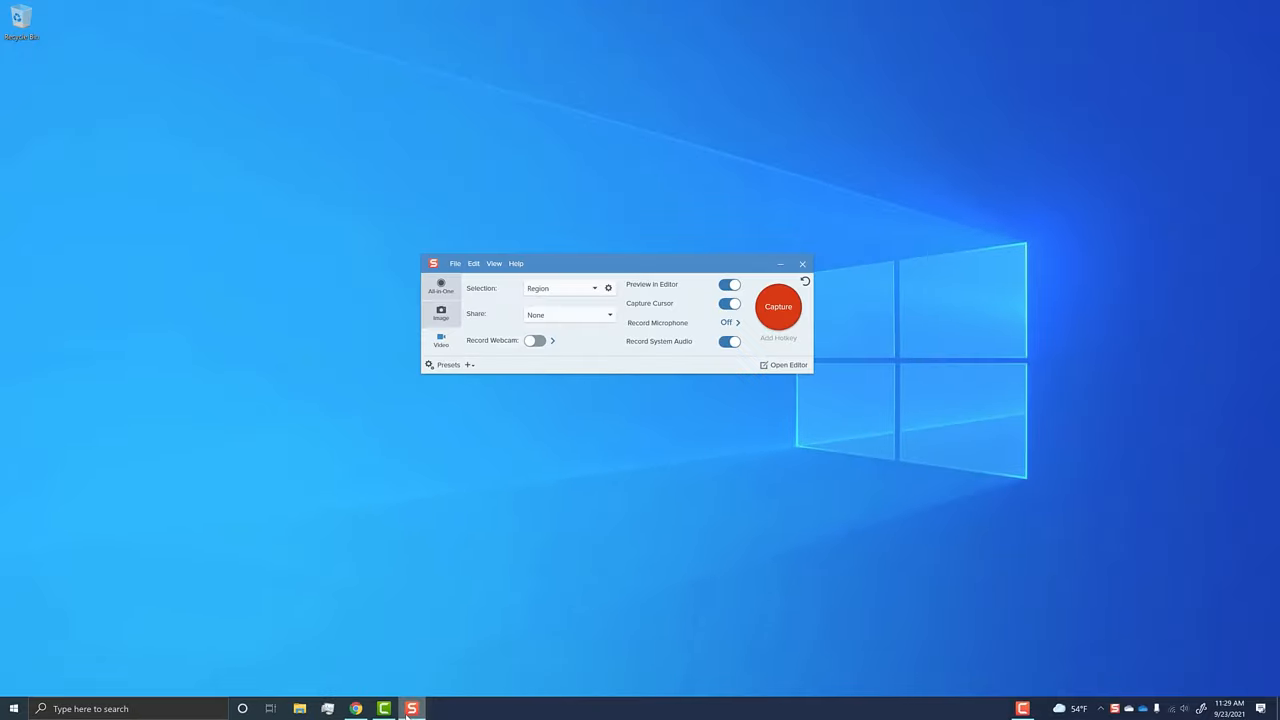
pyautogui.write('snagit')
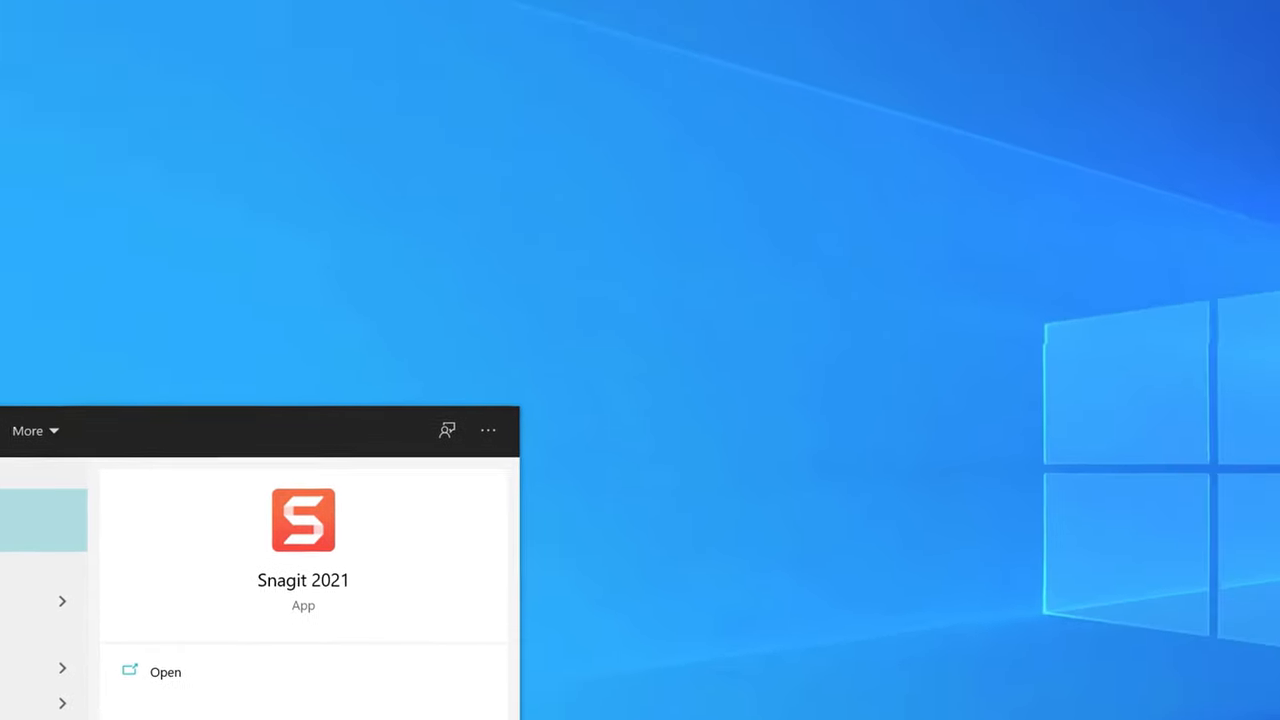
pyautogui.click(164, 672)
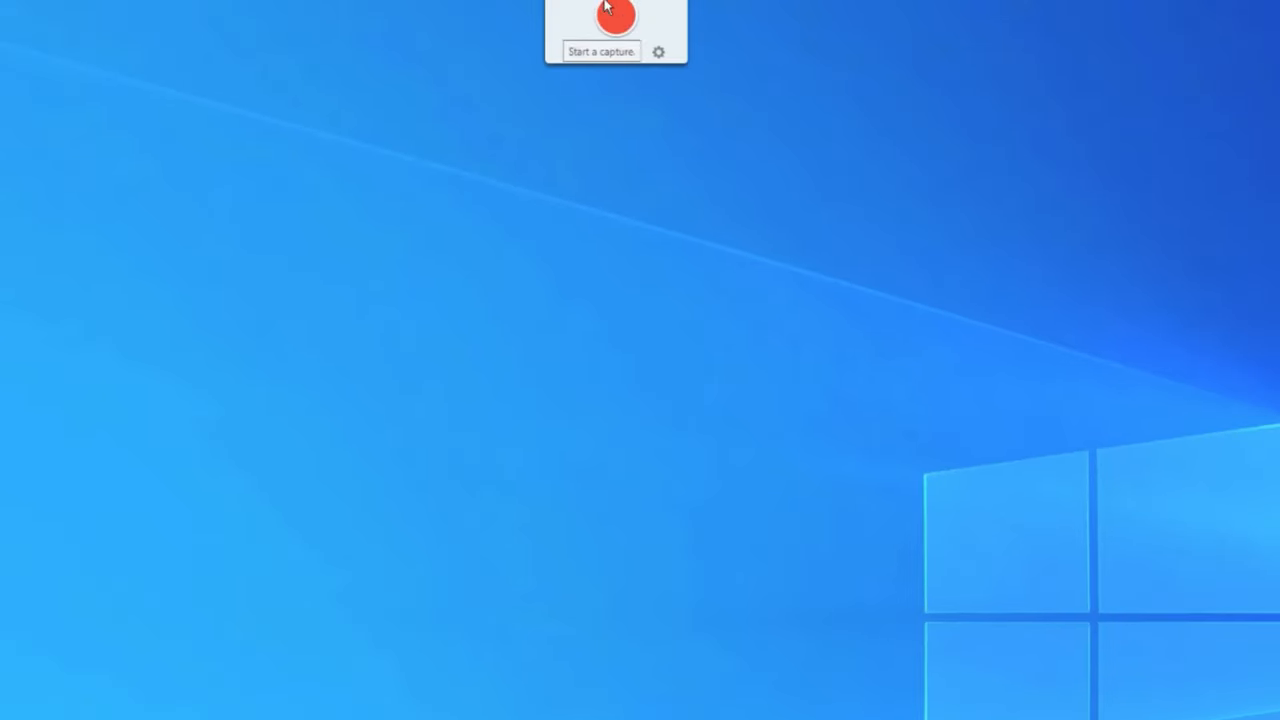
# Bring up the full capture settings window from the capture widget.
pyautogui.click(616, 16)
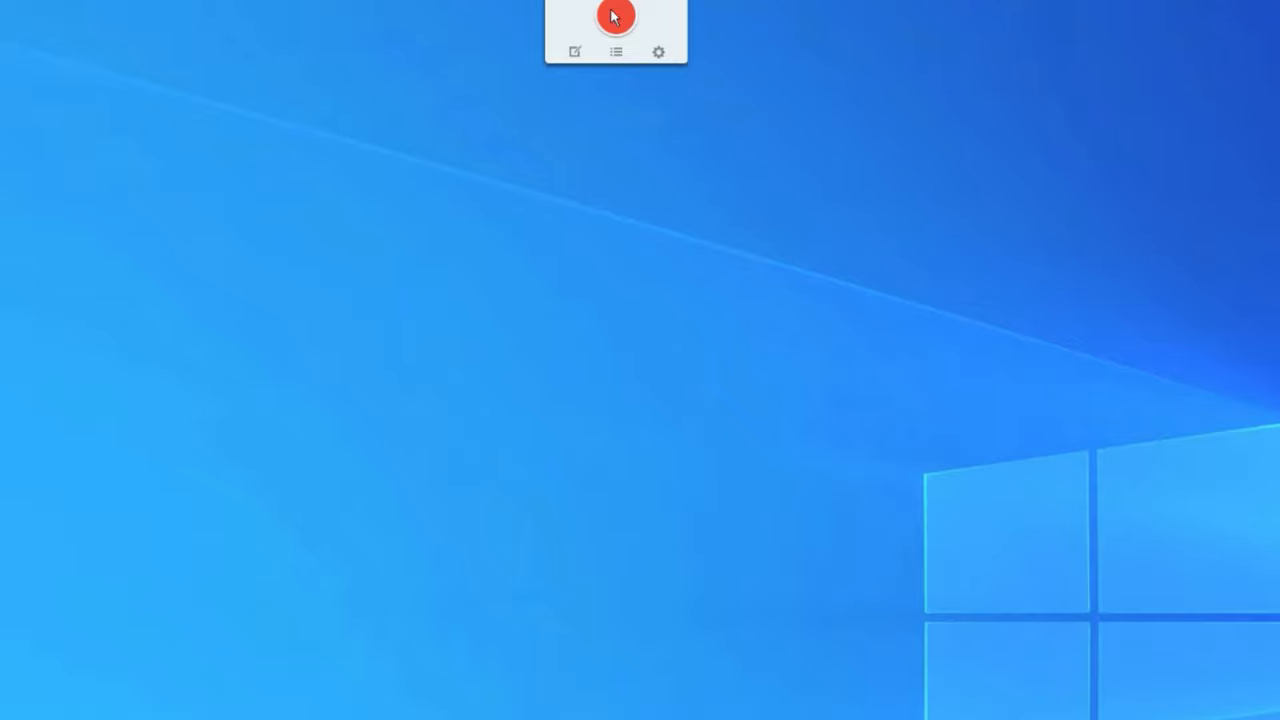
pyautogui.click(616, 14)
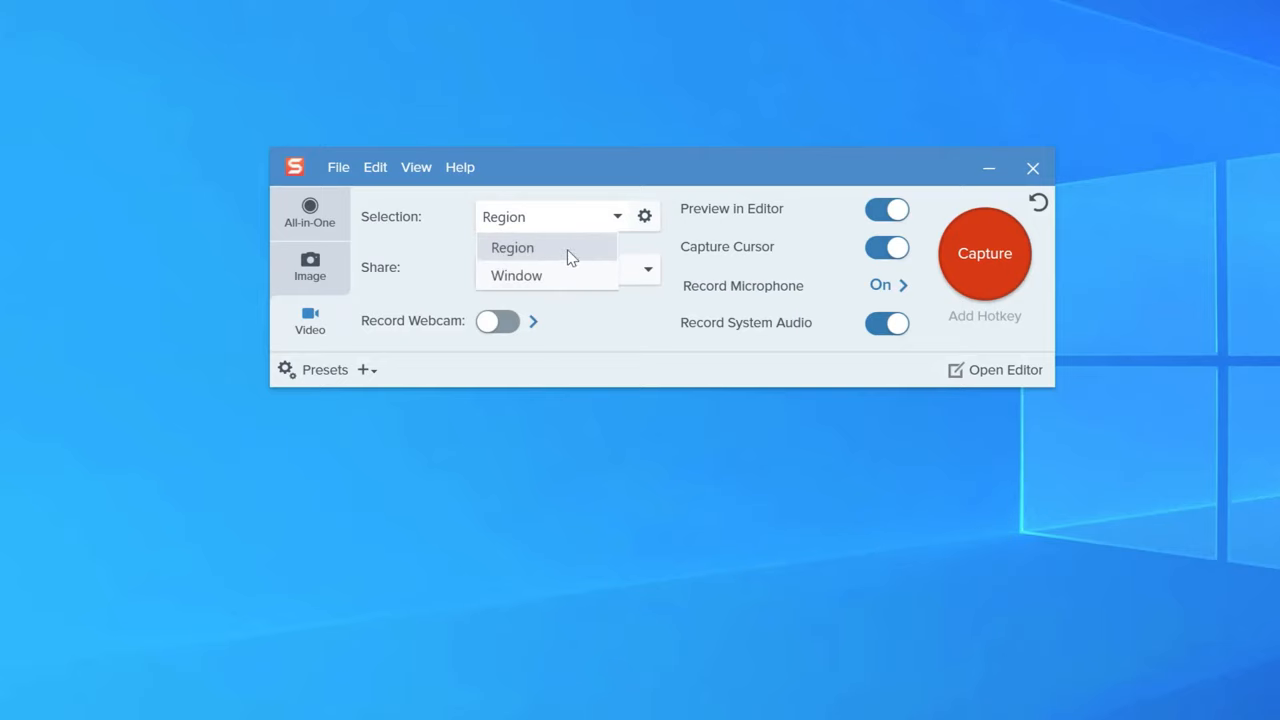
# Choose Region selection with microphone and system audio recording on, then start the video capture.
pyautogui.click(512, 248)
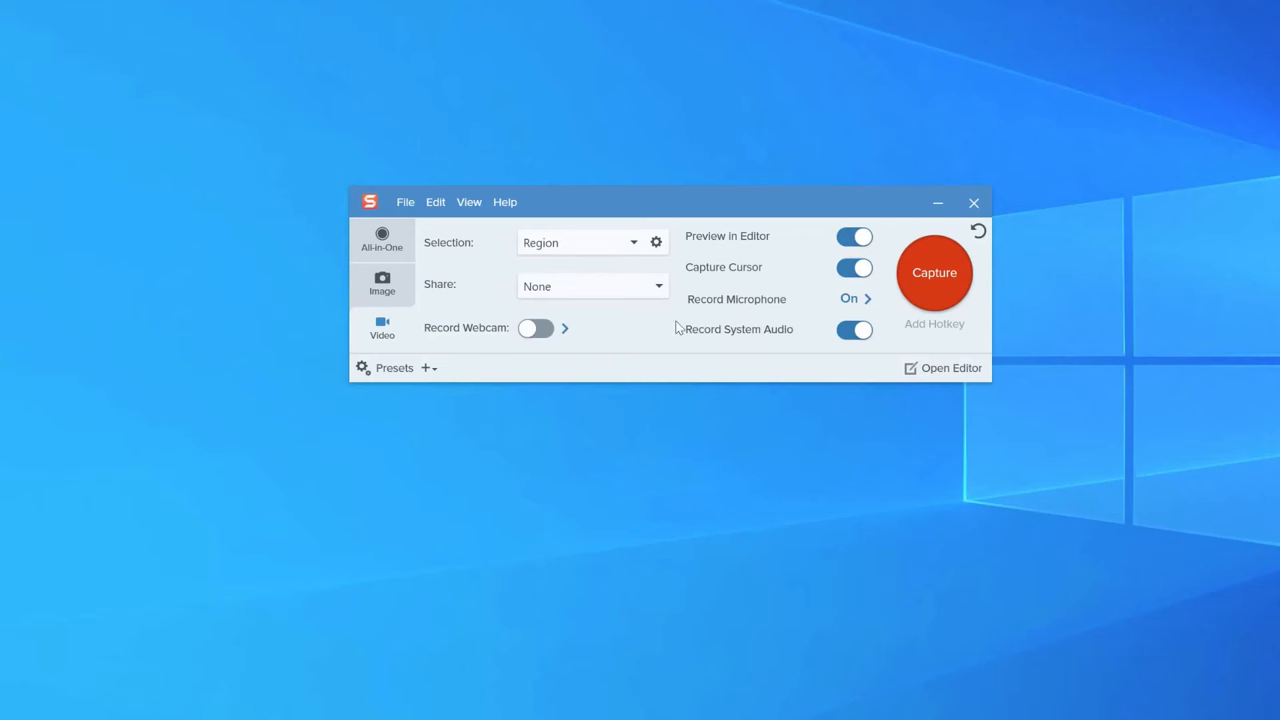
pyautogui.click(856, 298)
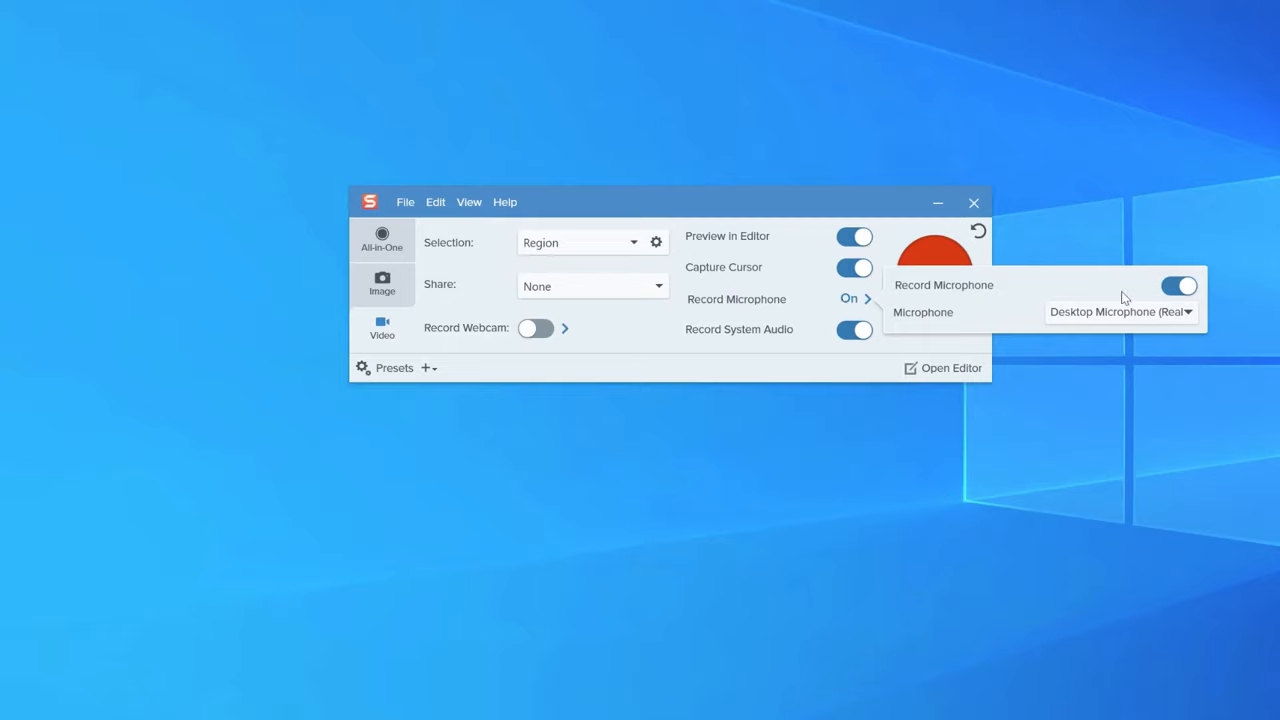
pyautogui.moveTo(1186, 292)
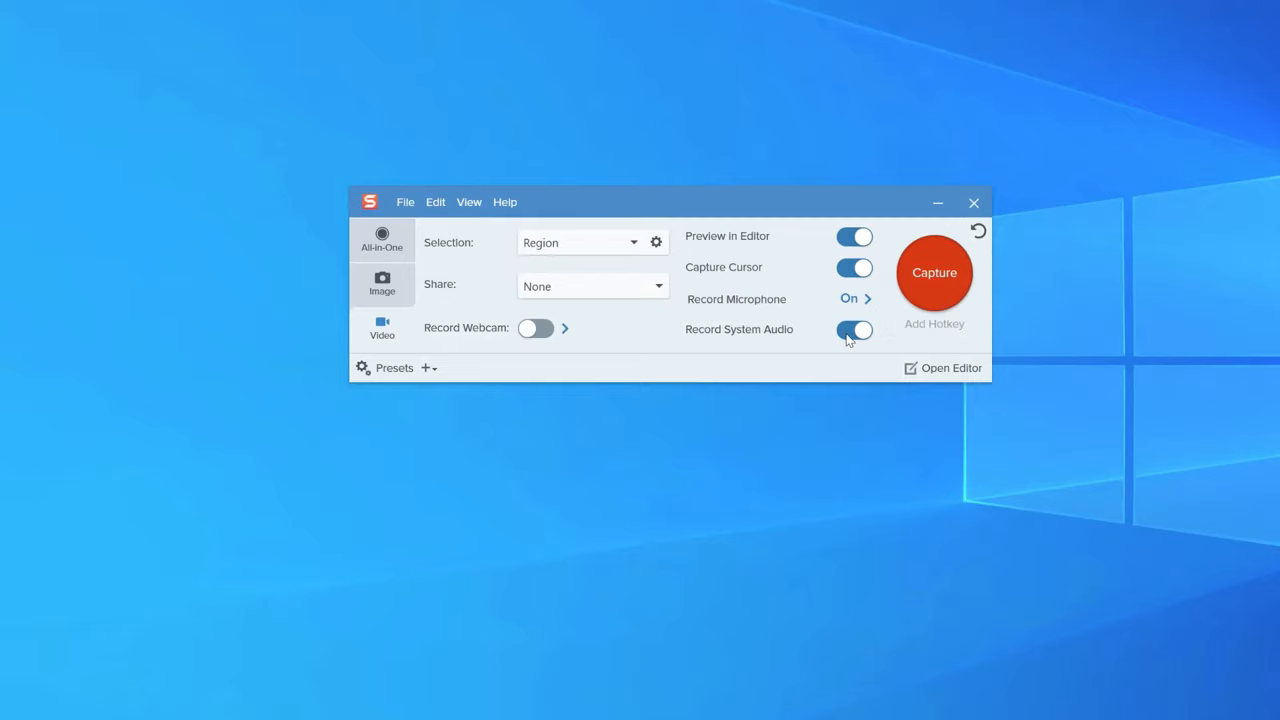
pyautogui.click(854, 330)
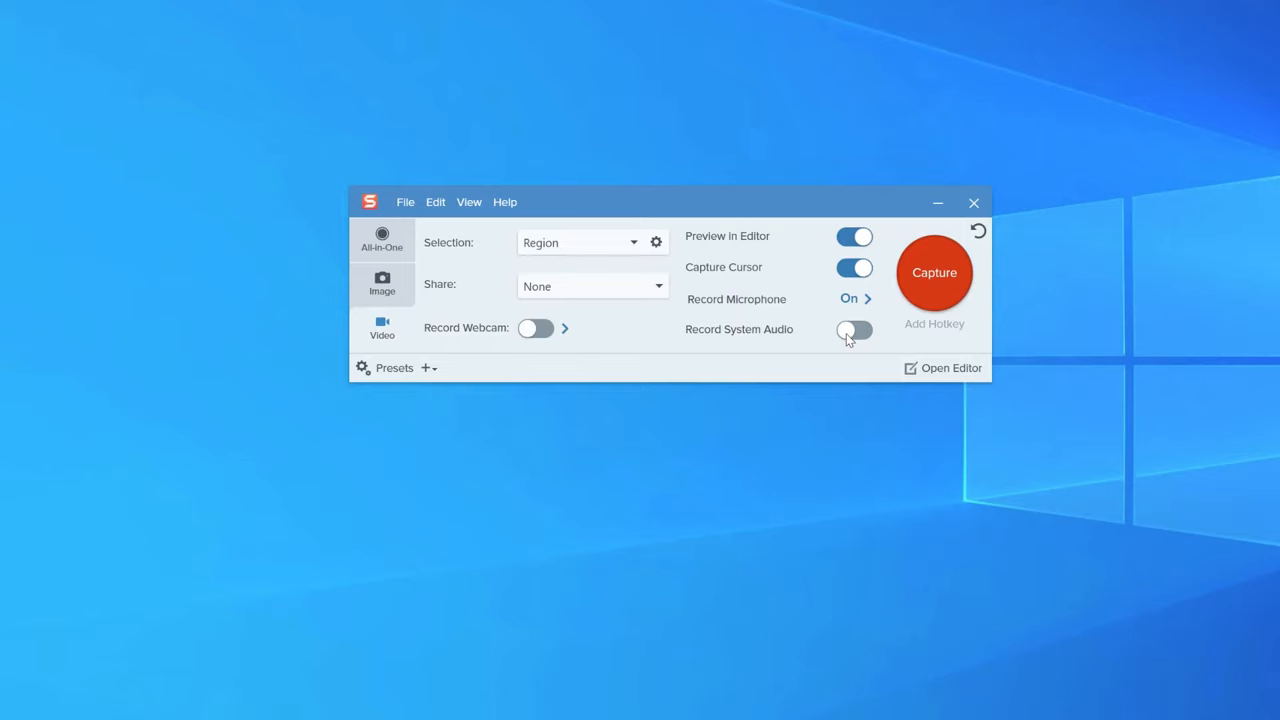
pyautogui.click(854, 330)
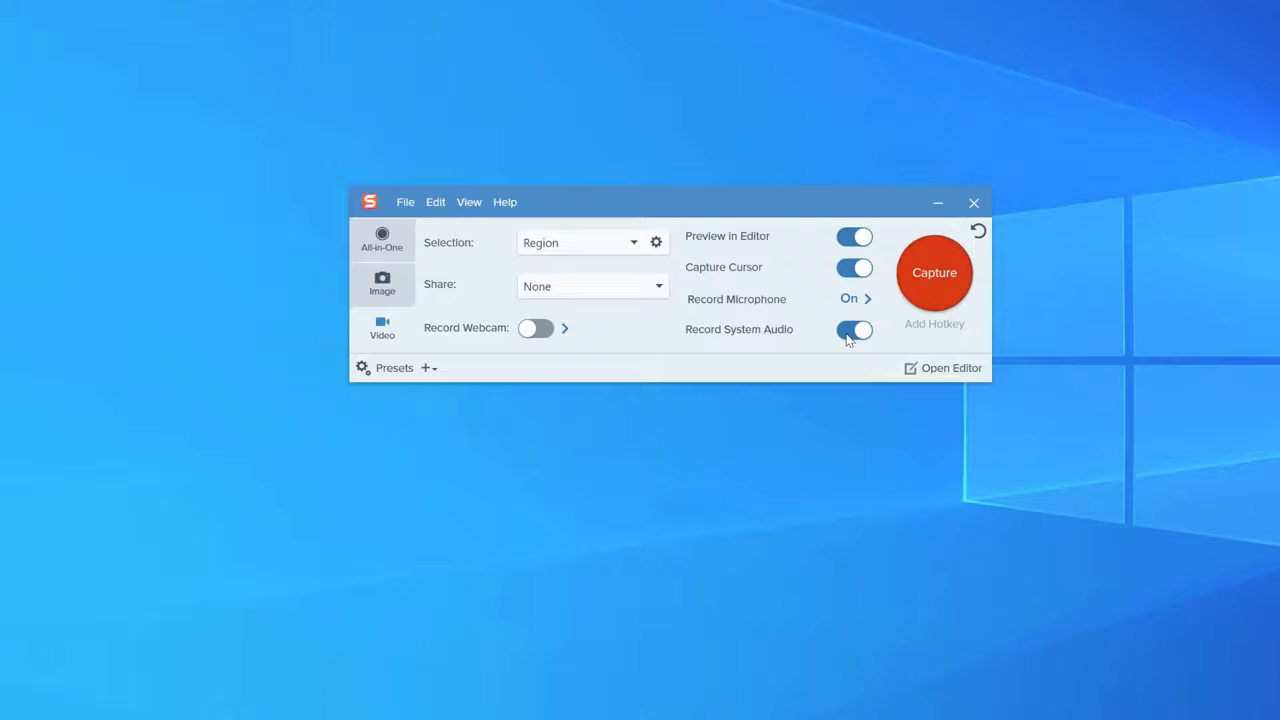
pyautogui.click(934, 272)
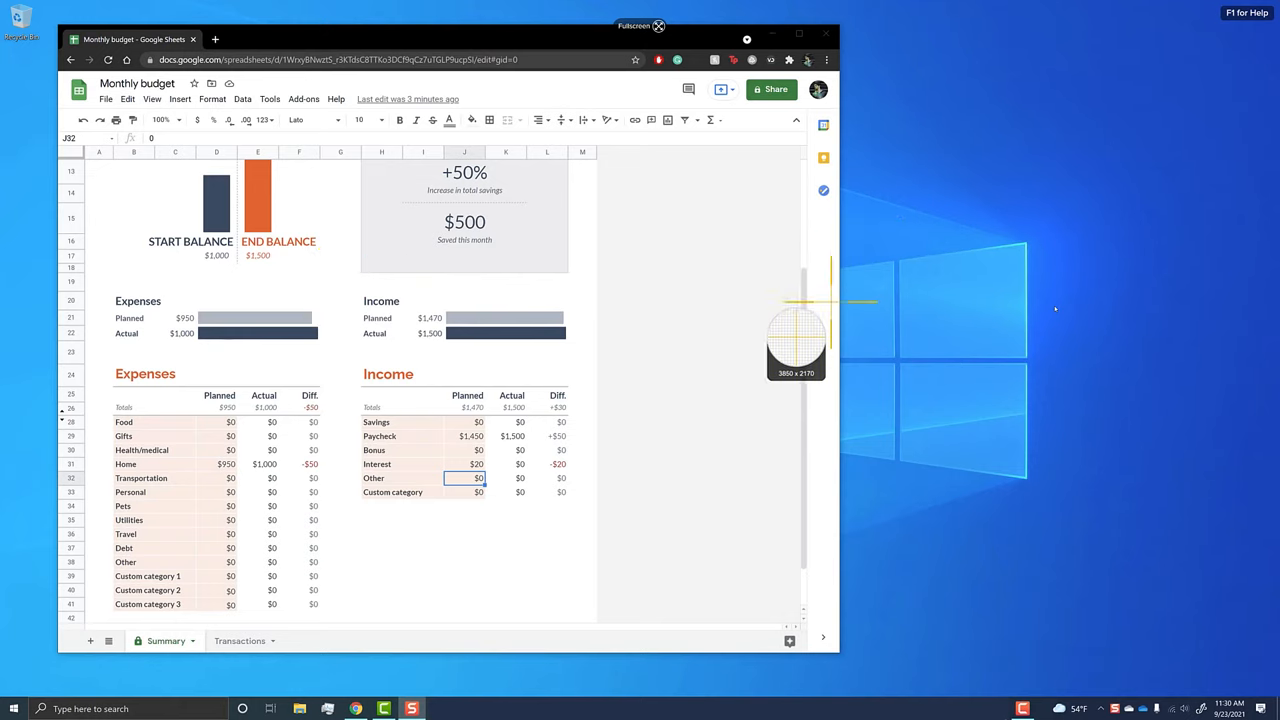
pyautogui.moveTo(876, 620)
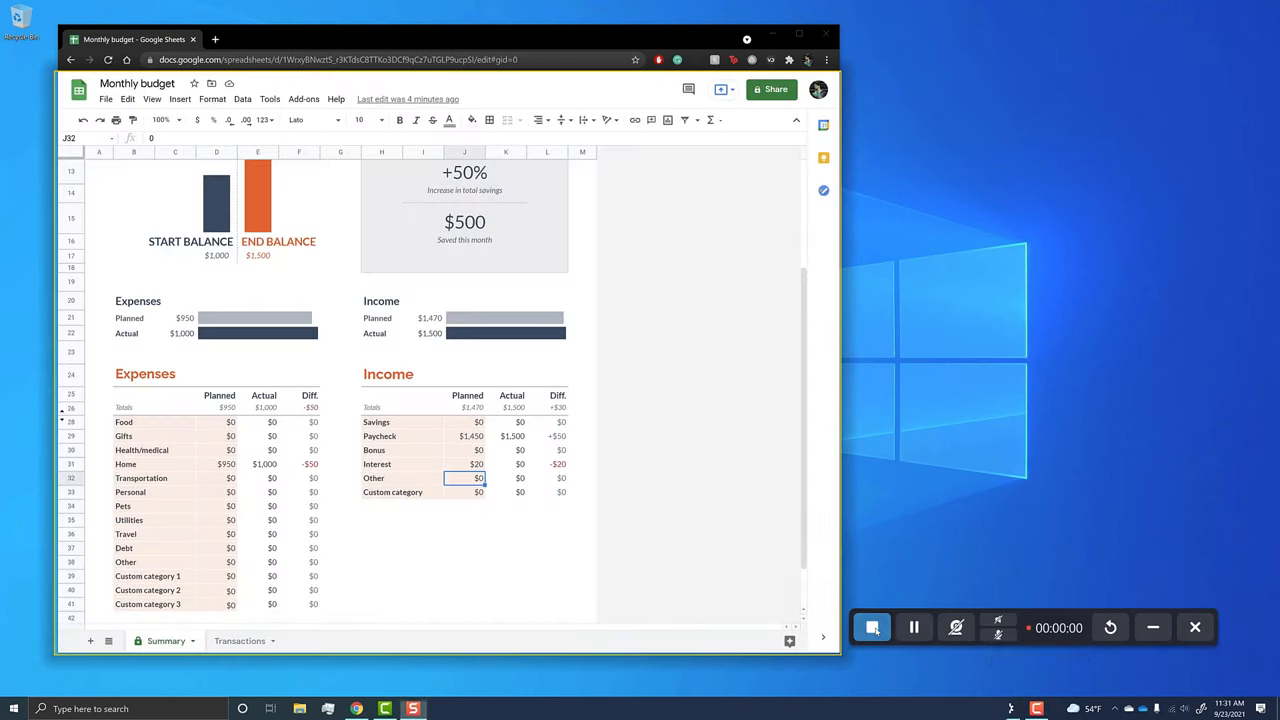
pyautogui.moveTo(956, 628)
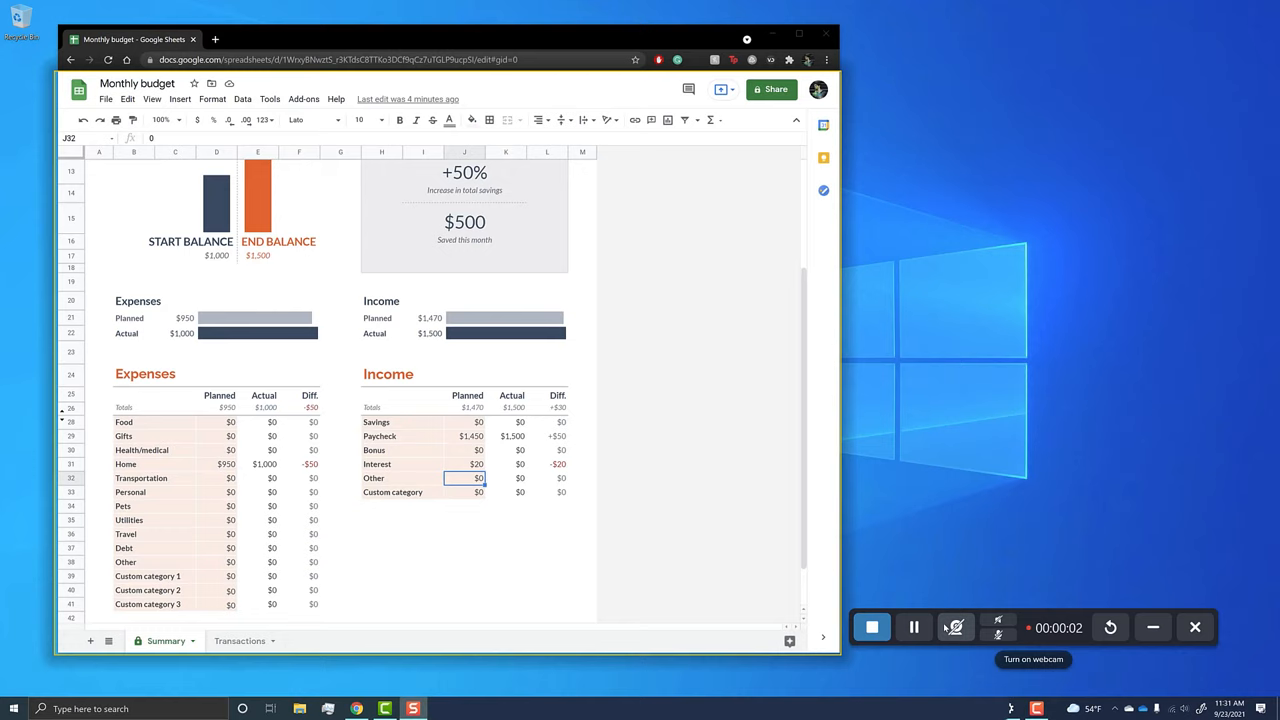
# Scroll down through the budget sheet while recording, then stop the recording.
pyautogui.scroll(-3)
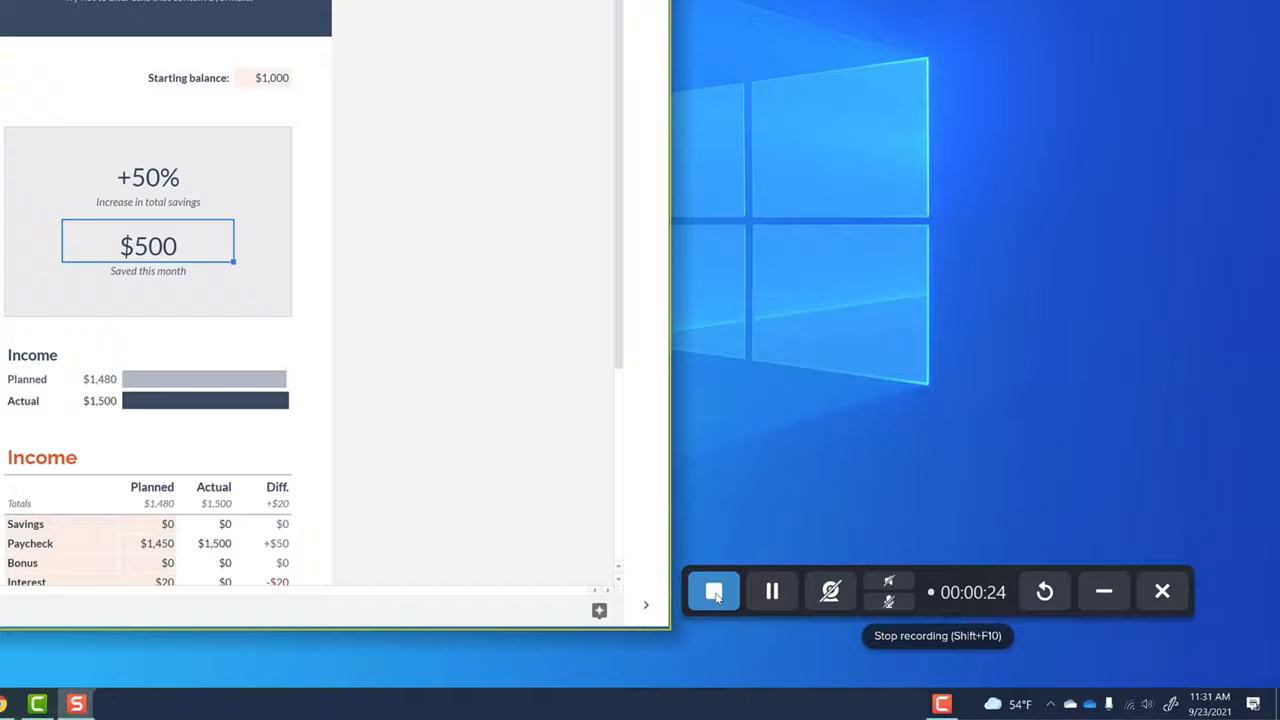
pyautogui.click(714, 592)
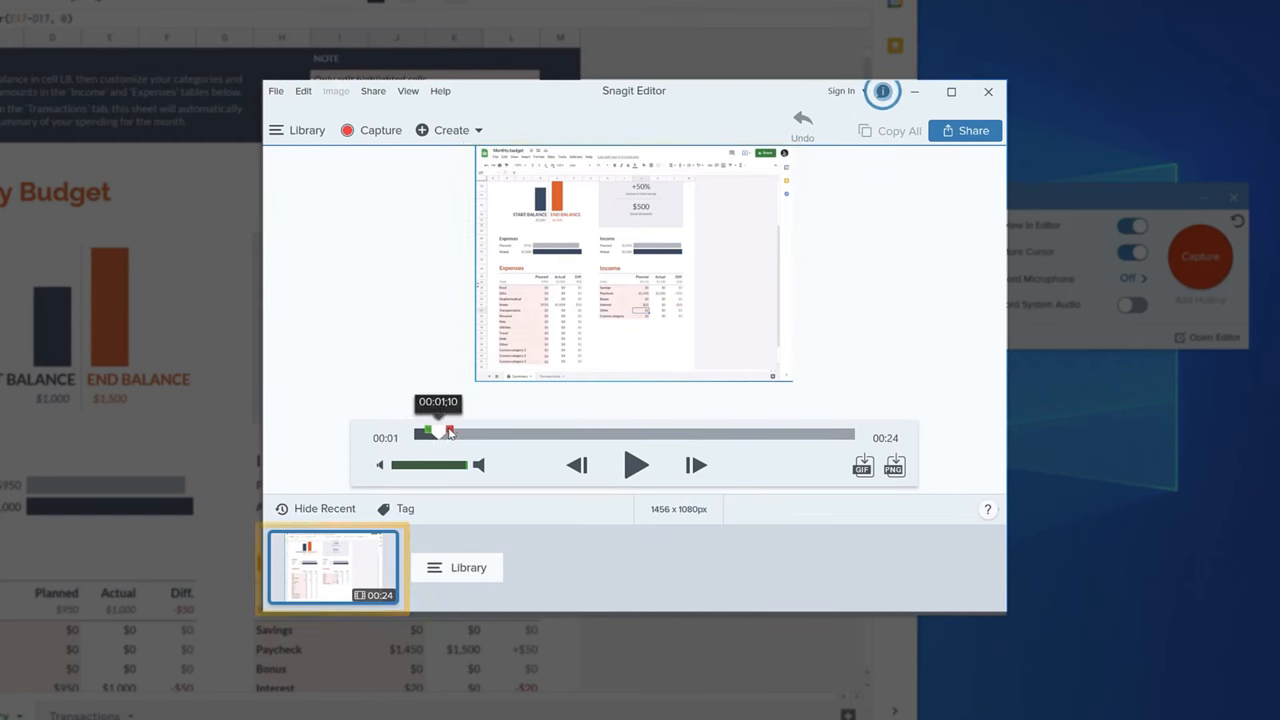
# Select the 00:13–00:24 stretch of the recording and cut it out, leaving 13 seconds.
pyautogui.moveTo(440, 432); pyautogui.dragTo(620, 432)
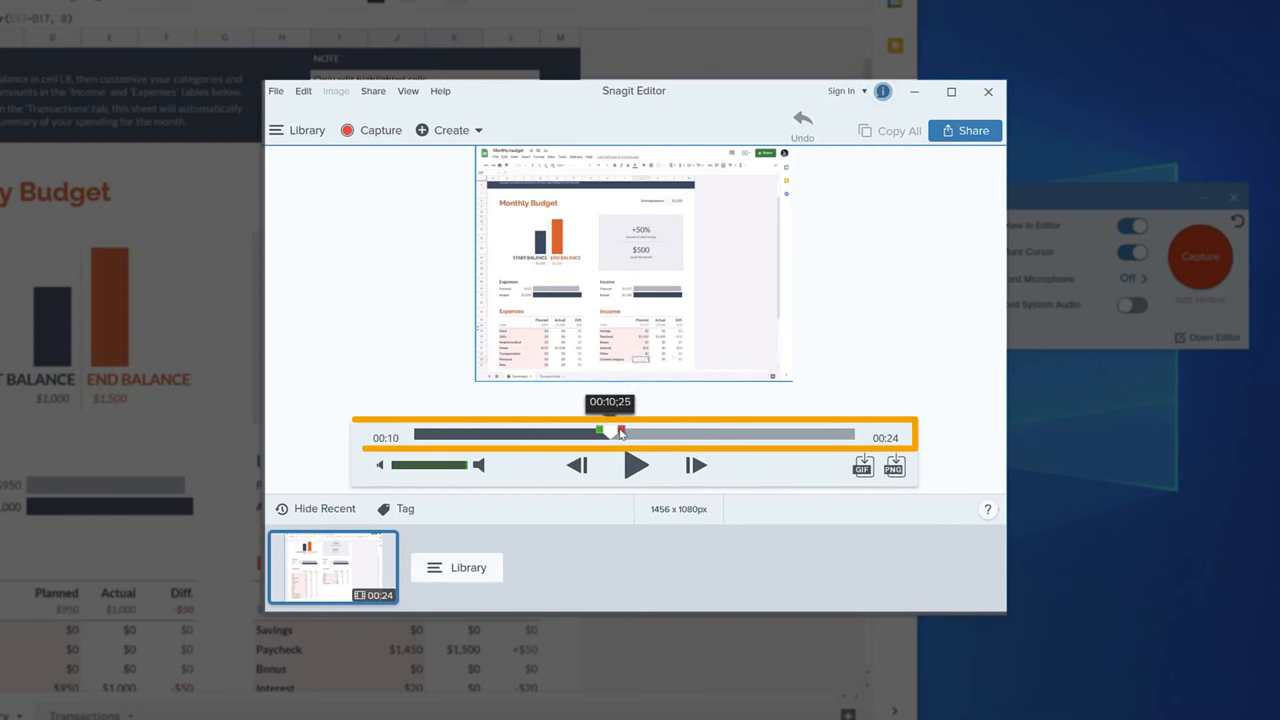
pyautogui.moveTo(600, 432); pyautogui.dragTo(848, 432)
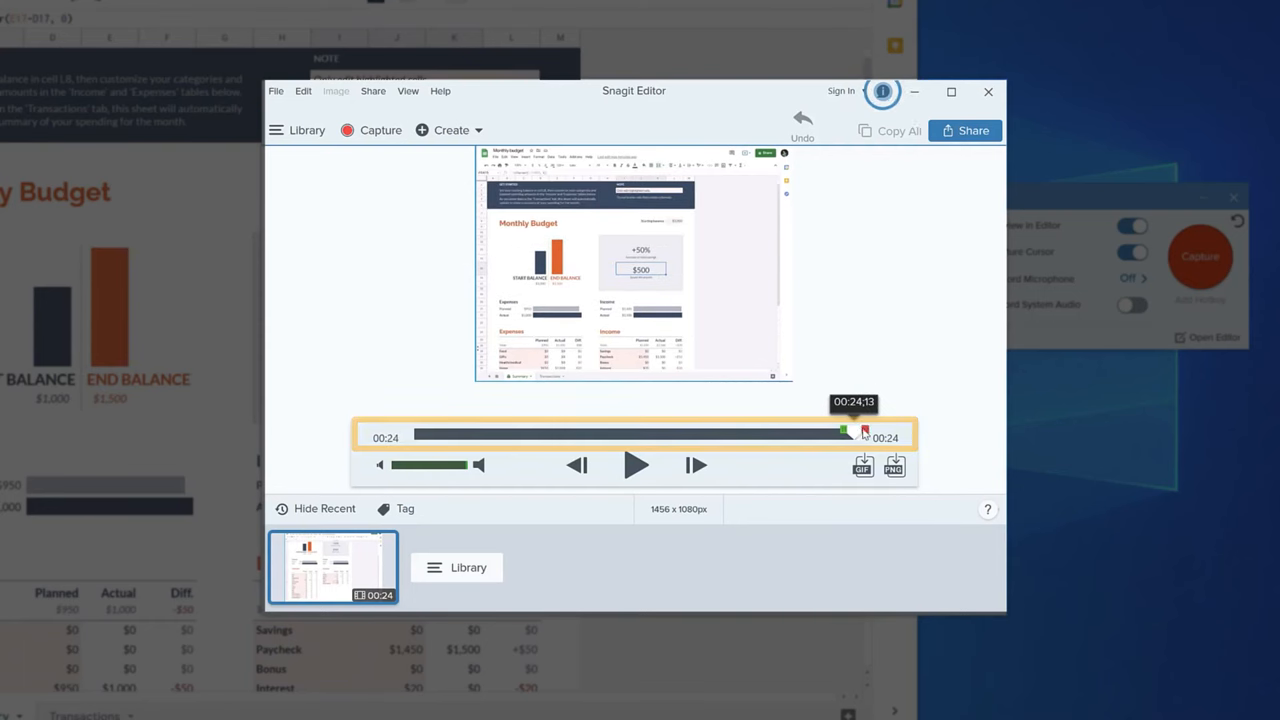
pyautogui.moveTo(844, 432); pyautogui.dragTo(656, 432)
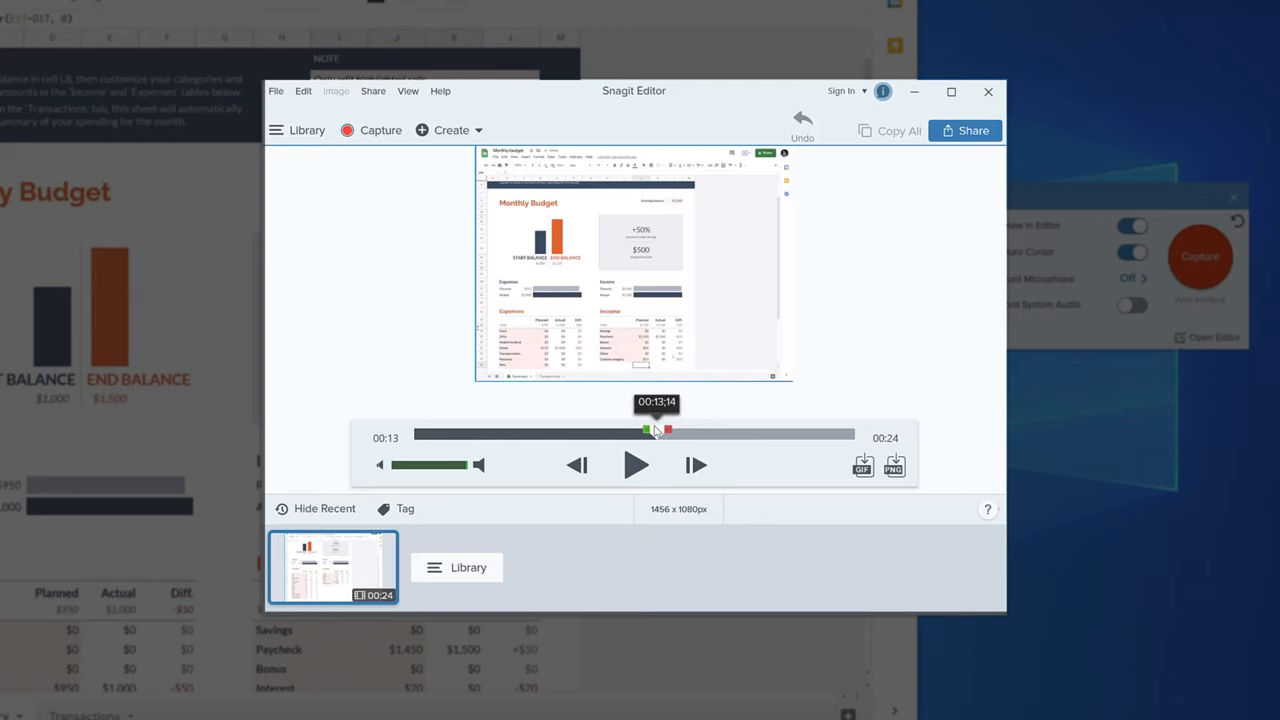
pyautogui.moveTo(656, 432); pyautogui.dragTo(850, 432)
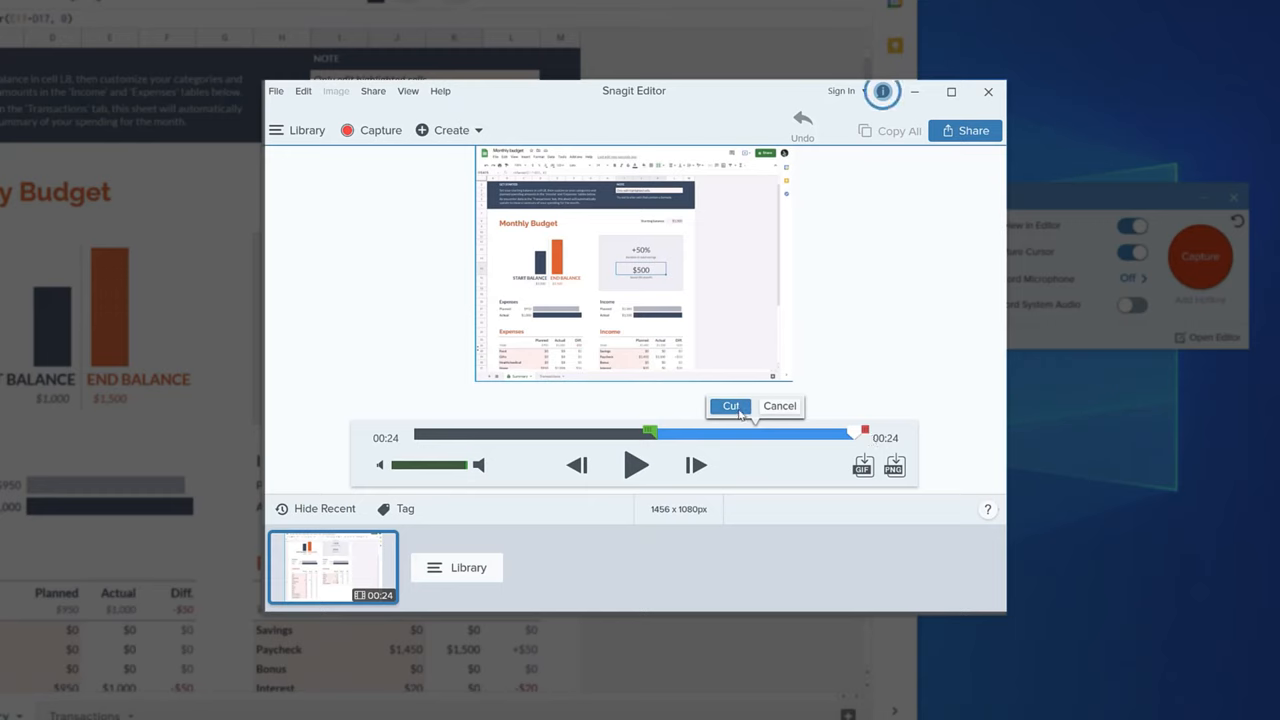
pyautogui.click(730, 406)
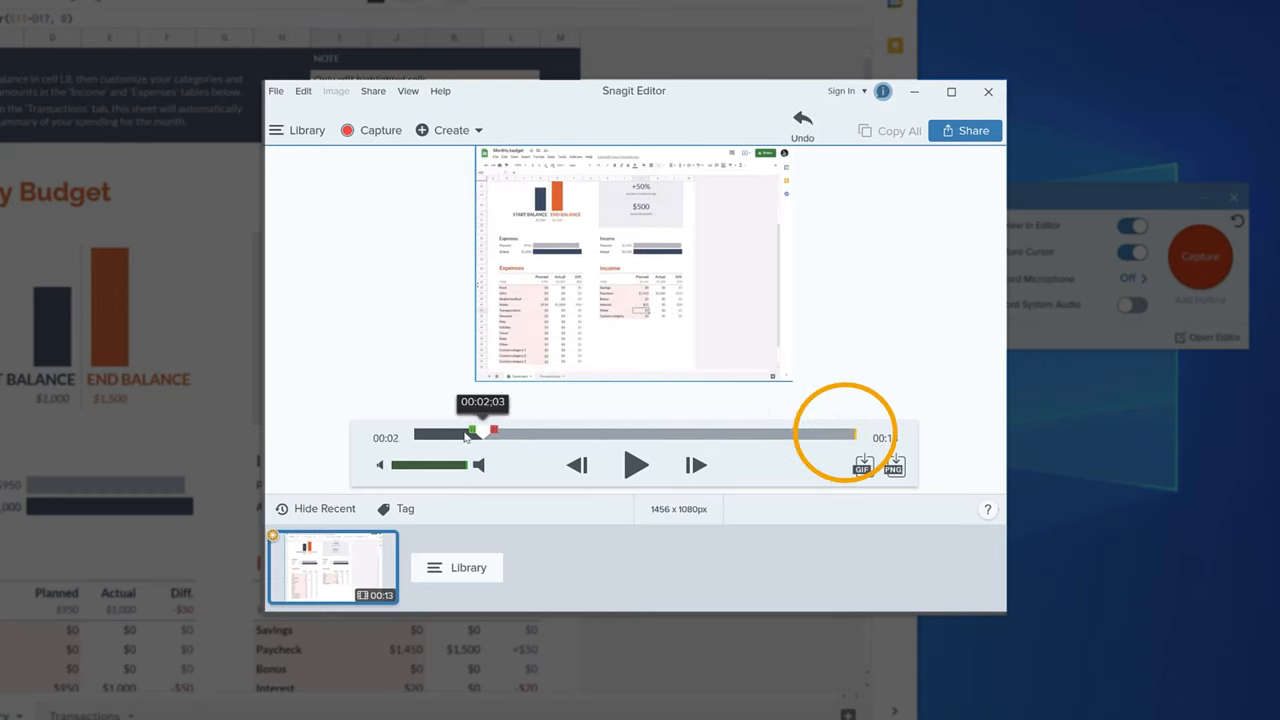
# Scrub through the trimmed video to its end to check the result.
pyautogui.moveTo(484, 432); pyautogui.dragTo(718, 432)
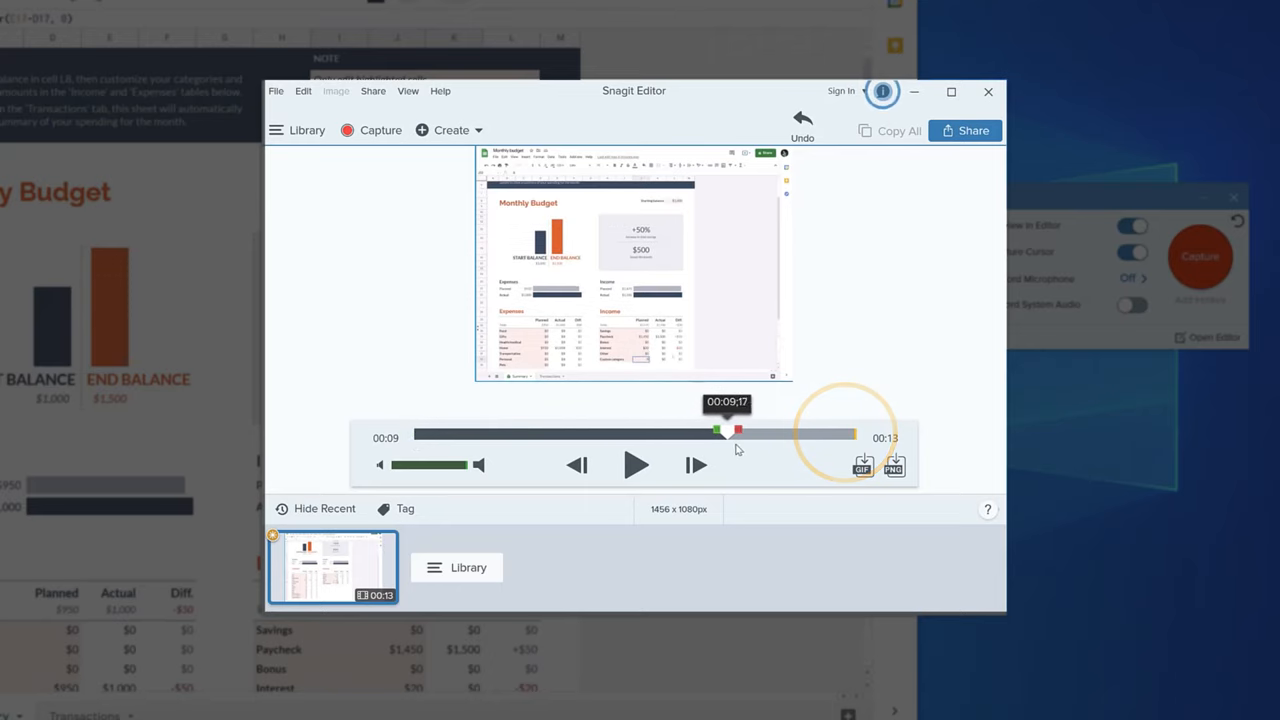
pyautogui.moveTo(716, 432); pyautogui.dragTo(856, 432)
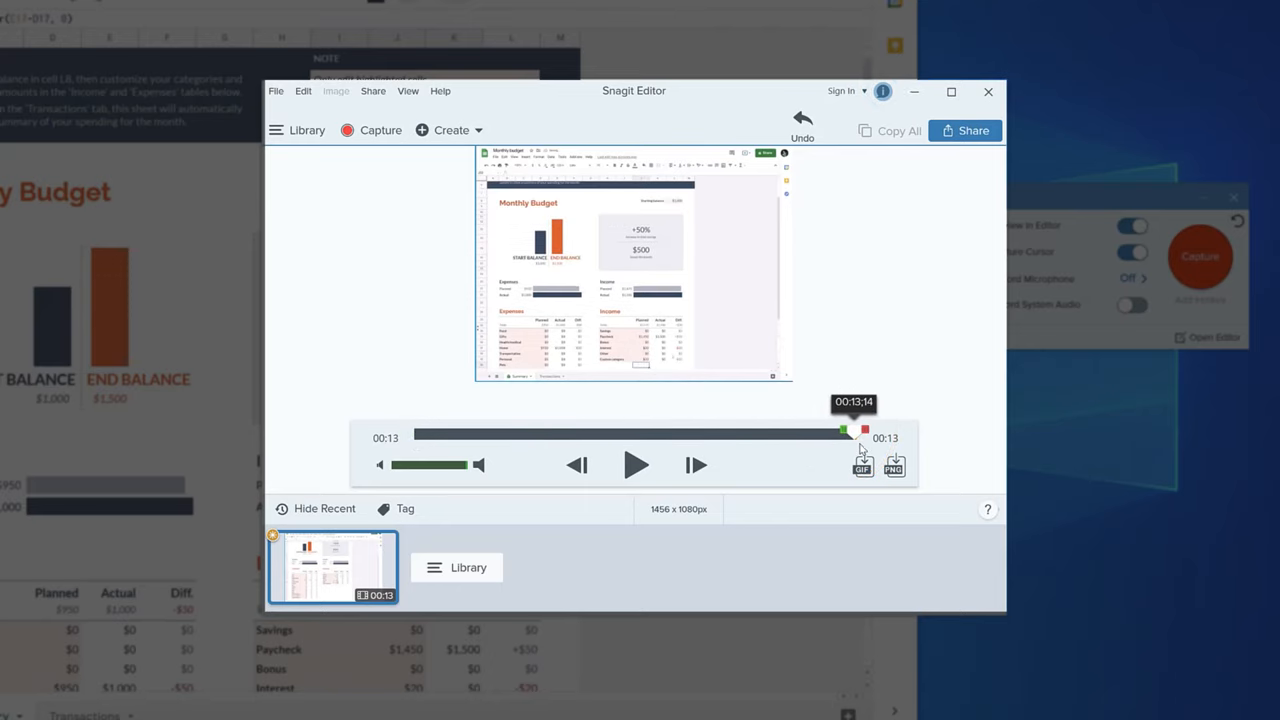
# Share the trimmed recording using the File destination.
pyautogui.click(964, 130)
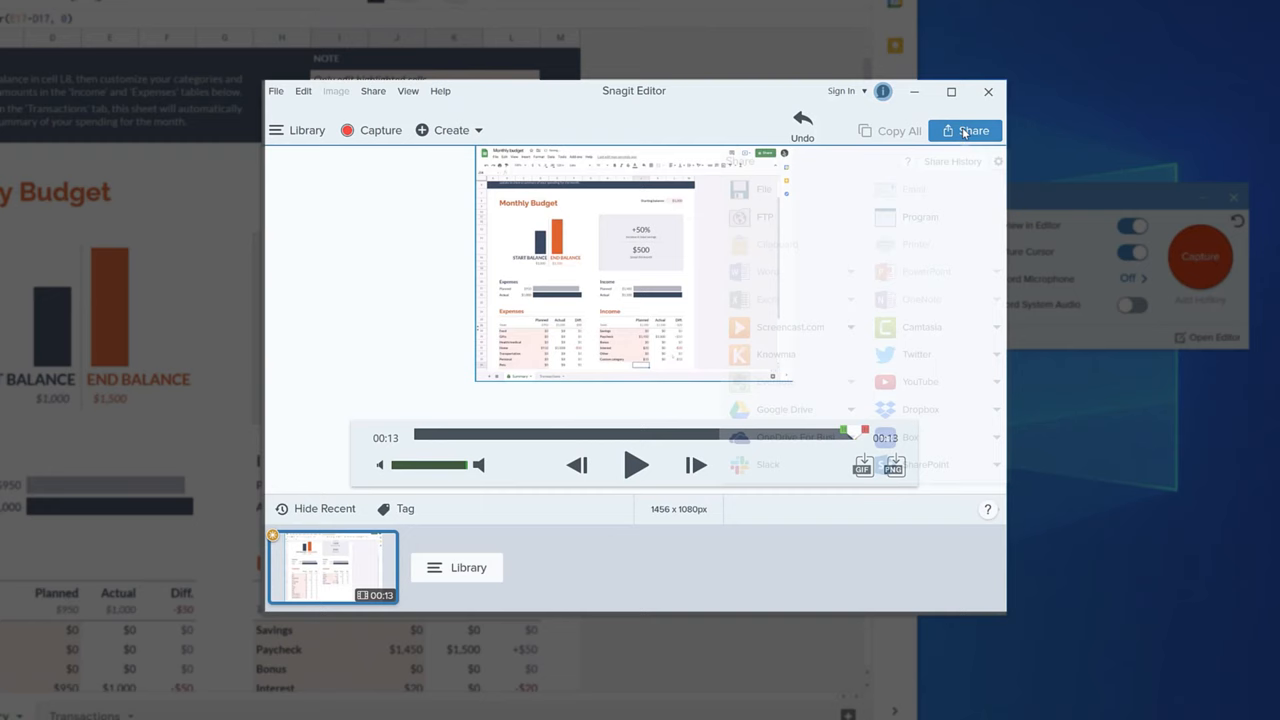
pyautogui.click(964, 130)
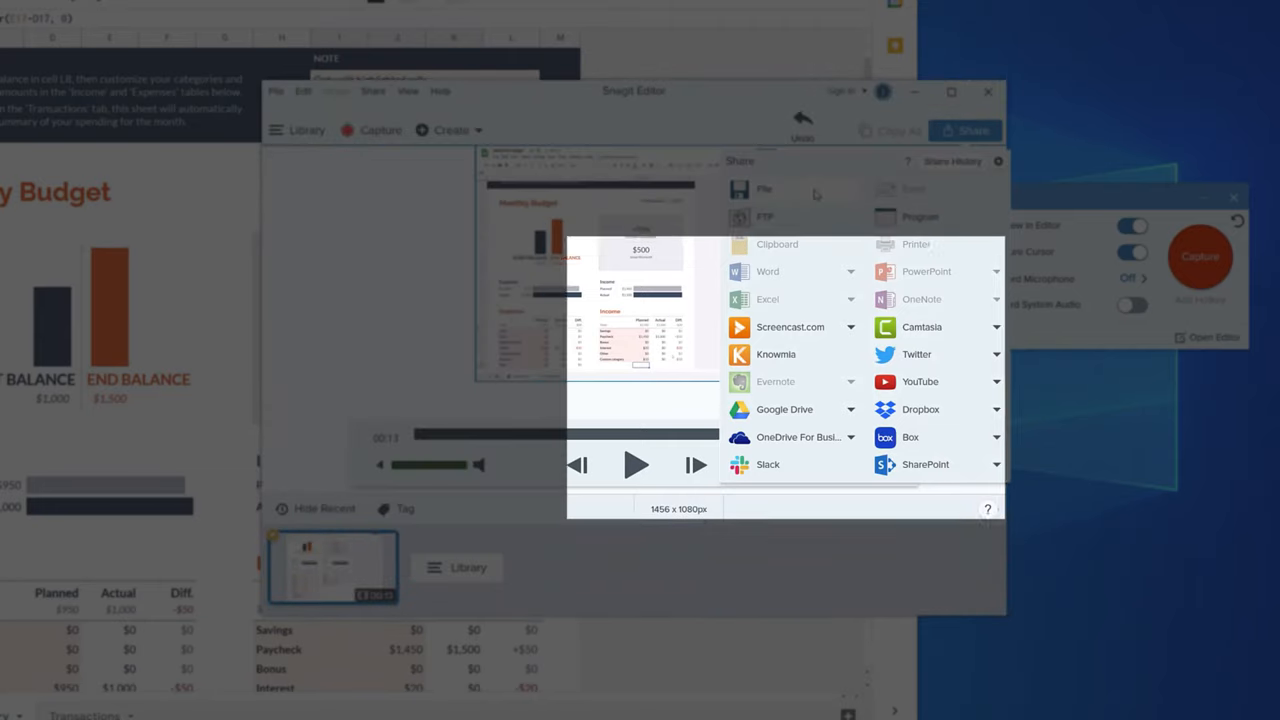
pyautogui.click(920, 380)
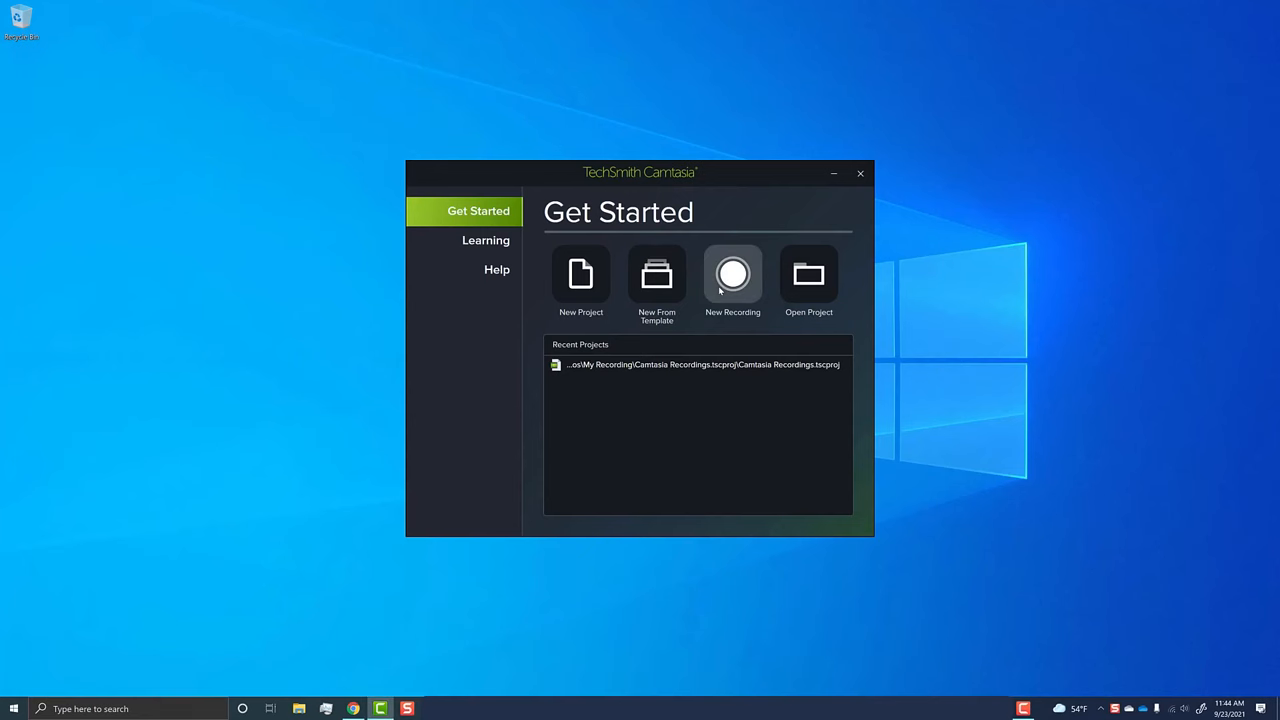
# Start a new recording from Get Started and begin capturing the screen.
pyautogui.click(732, 274)
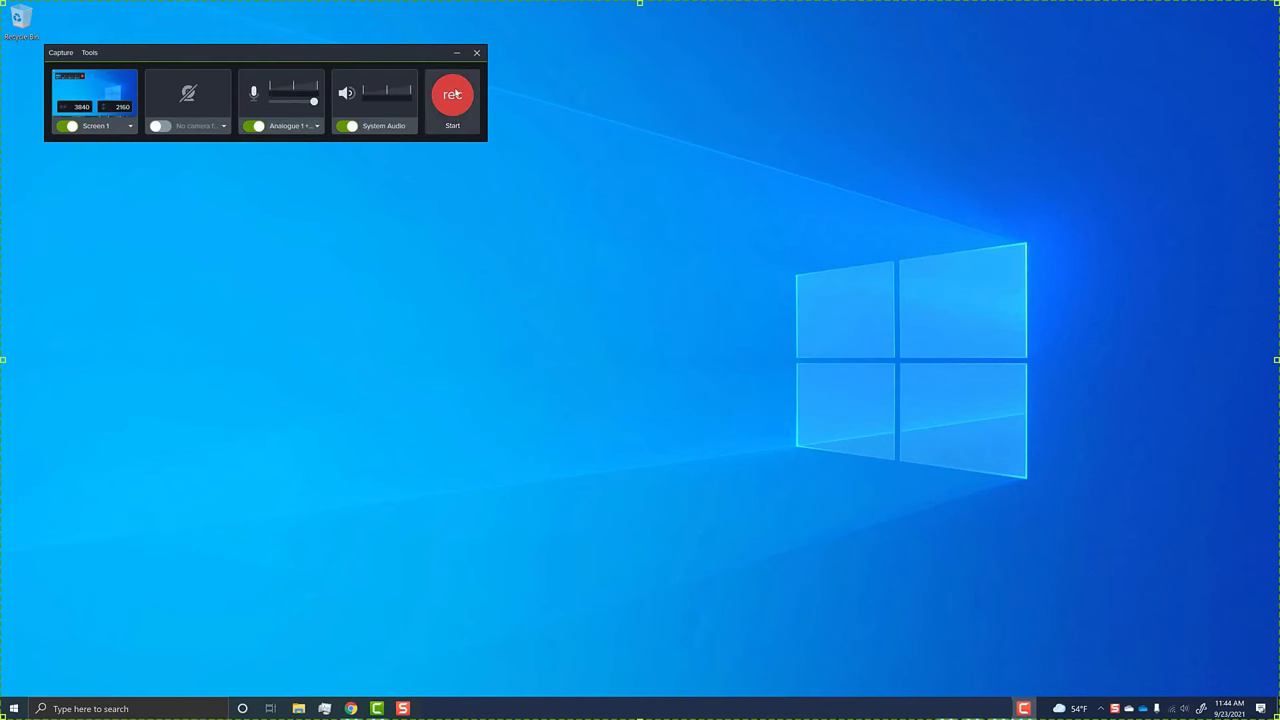
pyautogui.click(452, 96)
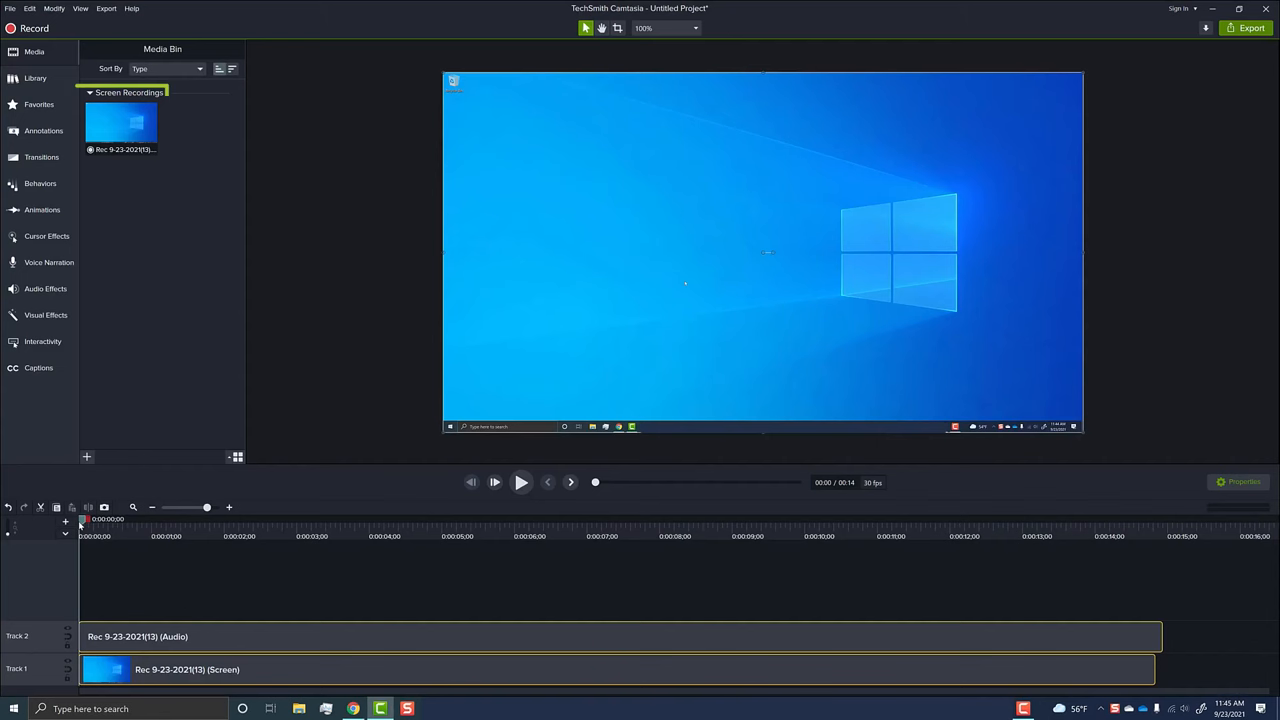
# Trim the beginning of the screen clip on Track 1.
pyautogui.click(120, 122)
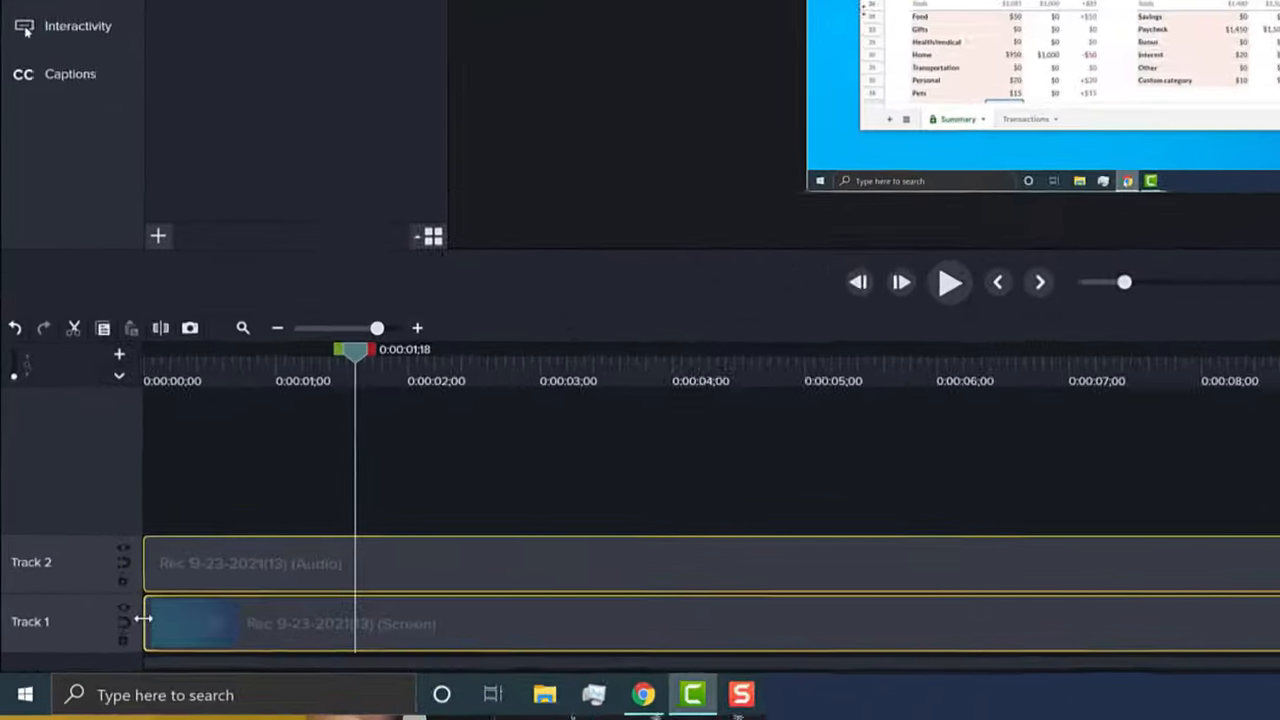
pyautogui.click(84, 316)
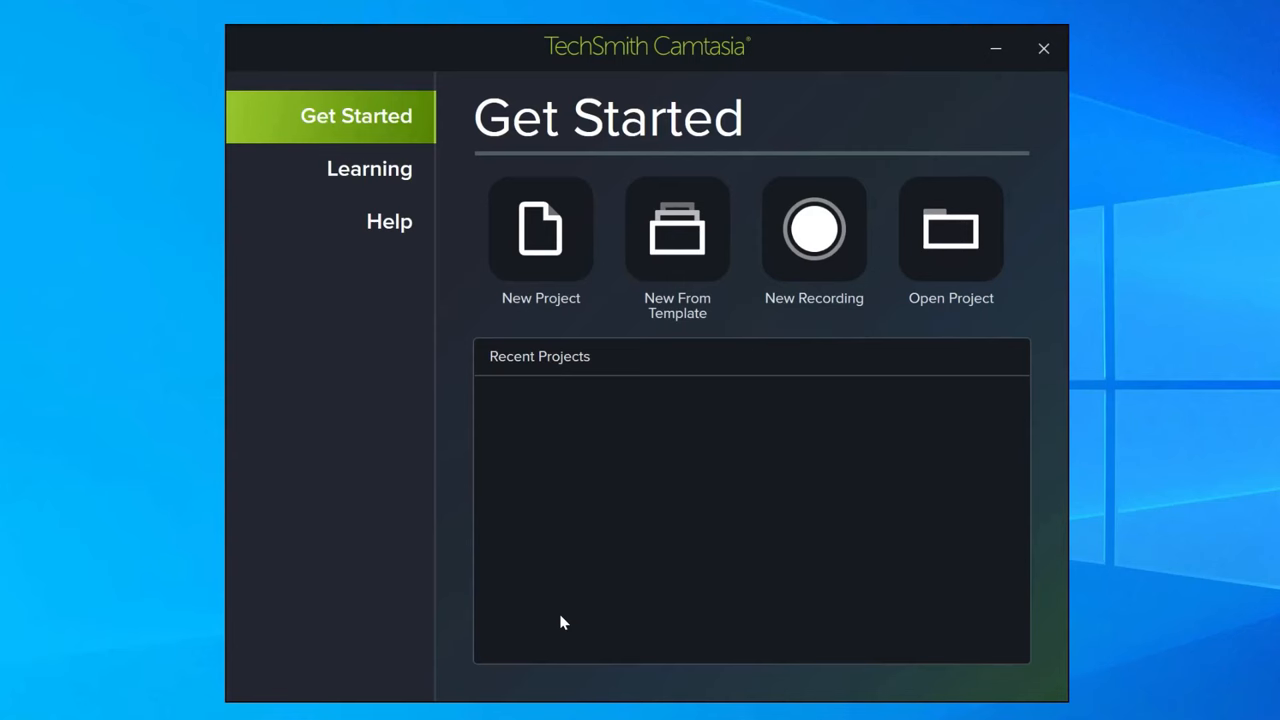
pyautogui.moveTo(676, 240)
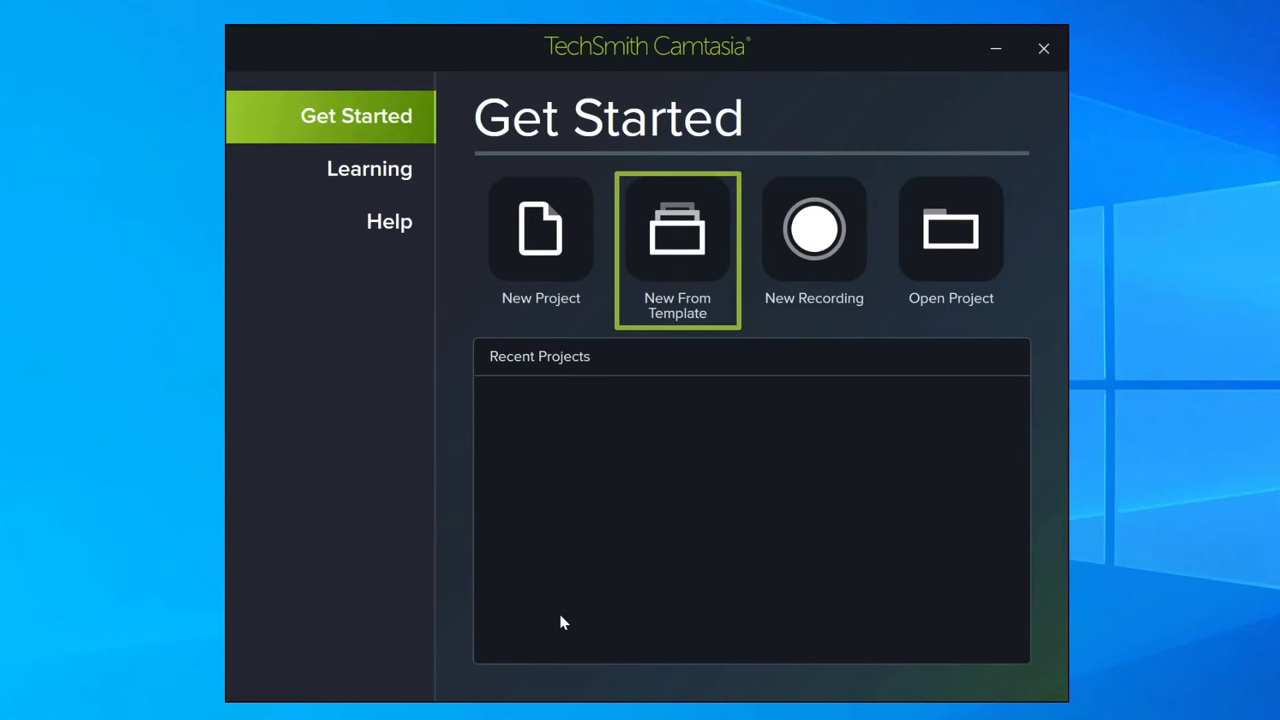